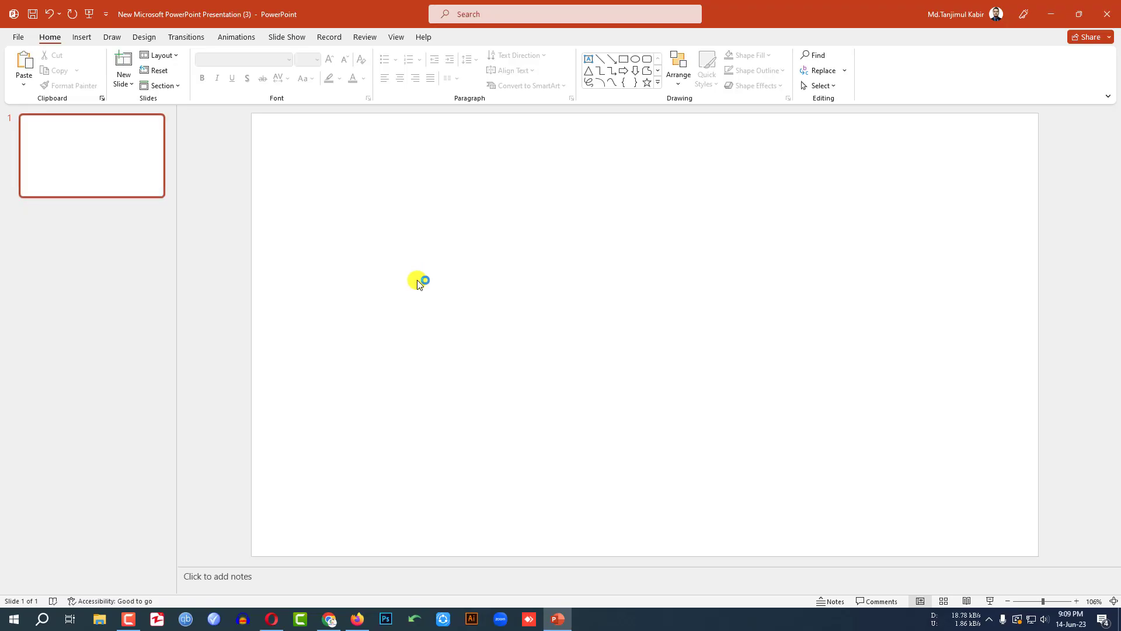
{"action": "mouse_move", "coordinate": [389, 276]}
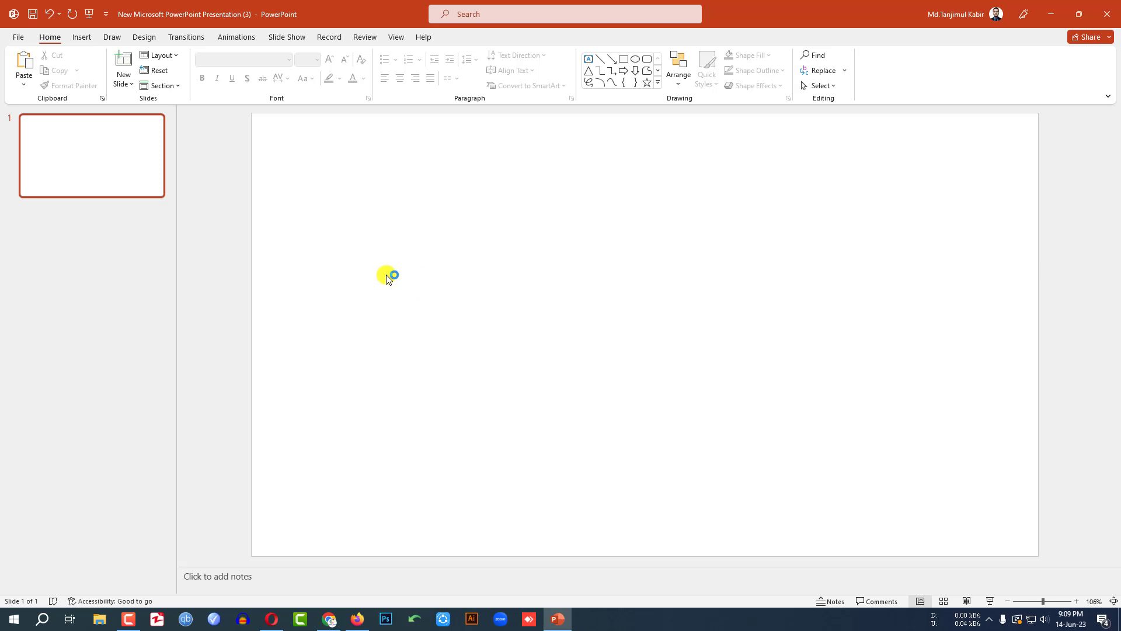
Insert the sunset city skyline photo from Saved Pictures and resize it to fill the slide.
{"action": "left_click", "coordinate": [93, 66]}
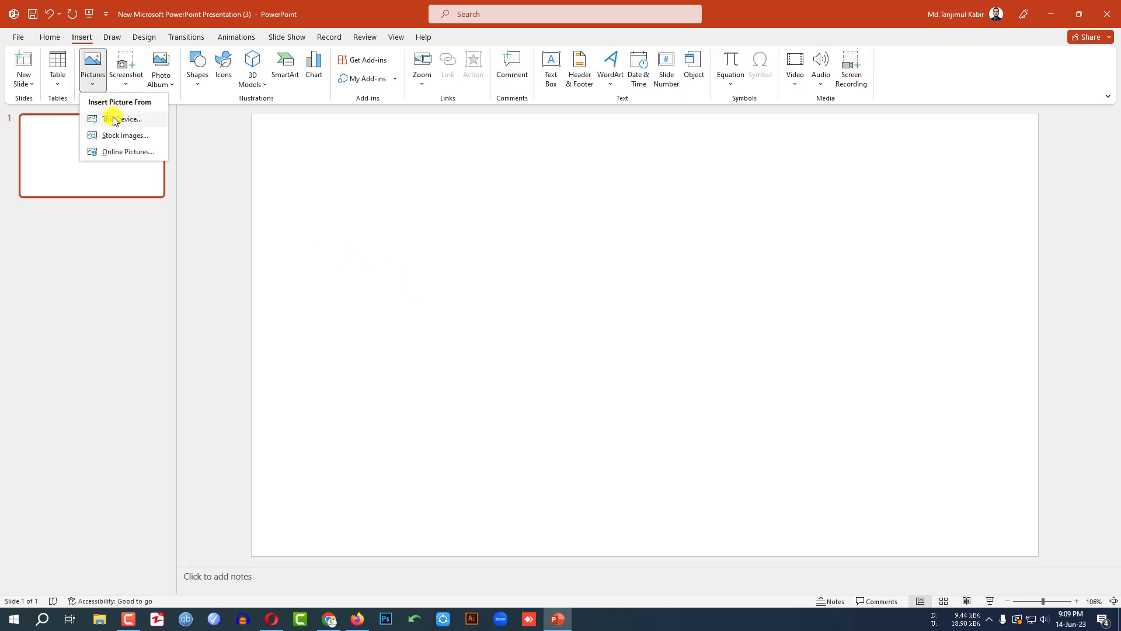
{"action": "left_click", "coordinate": [121, 118]}
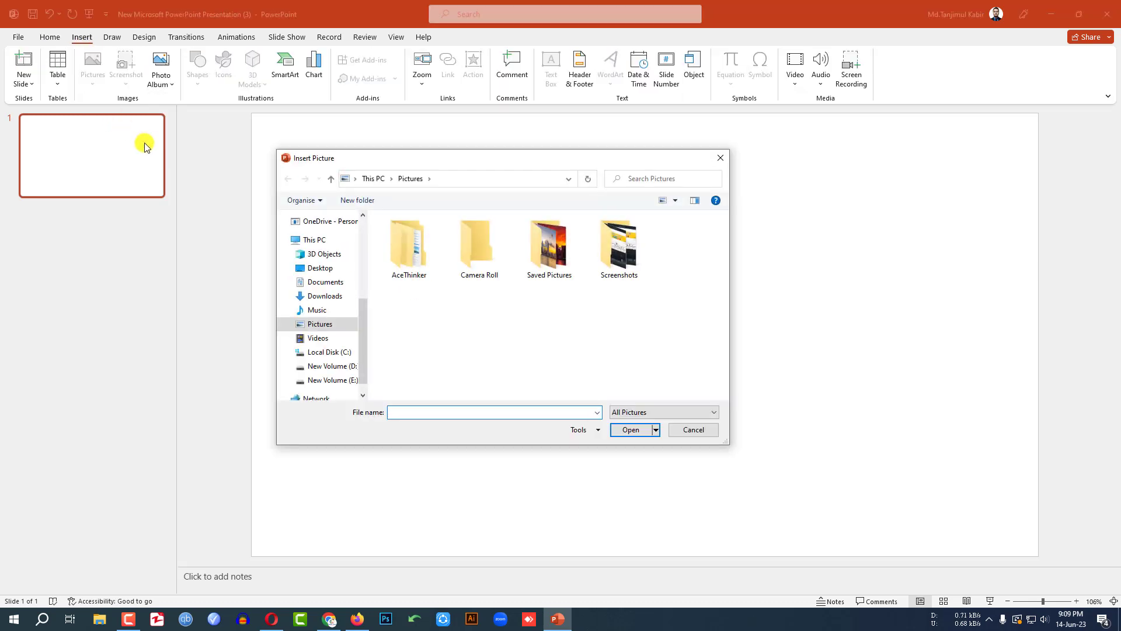
{"action": "left_click", "coordinate": [548, 246]}
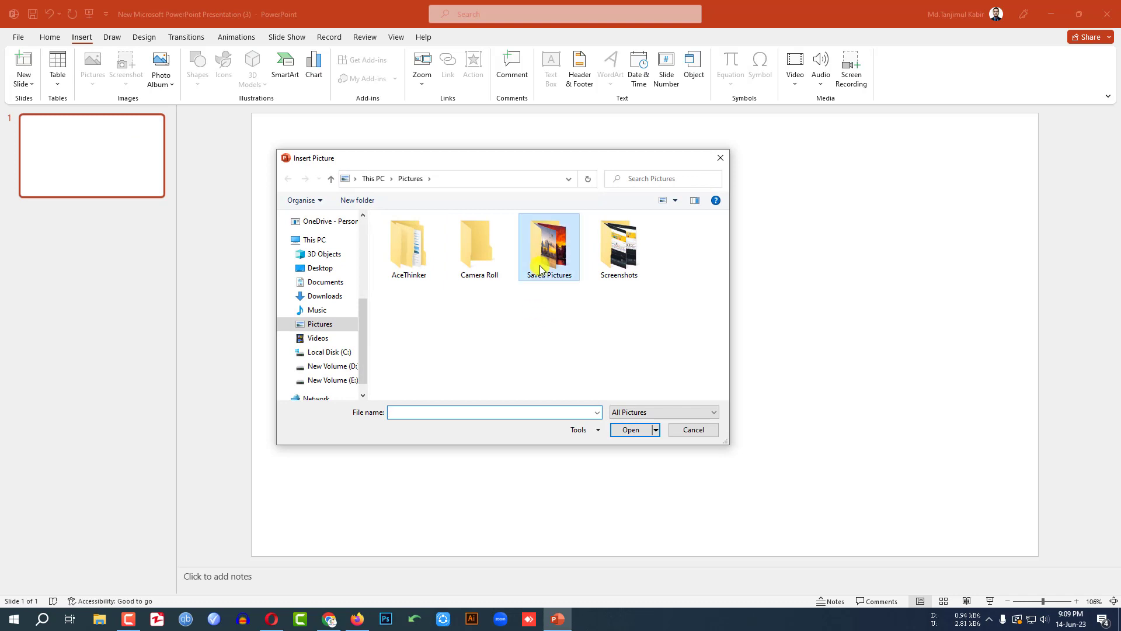
{"action": "double_click", "coordinate": [548, 247]}
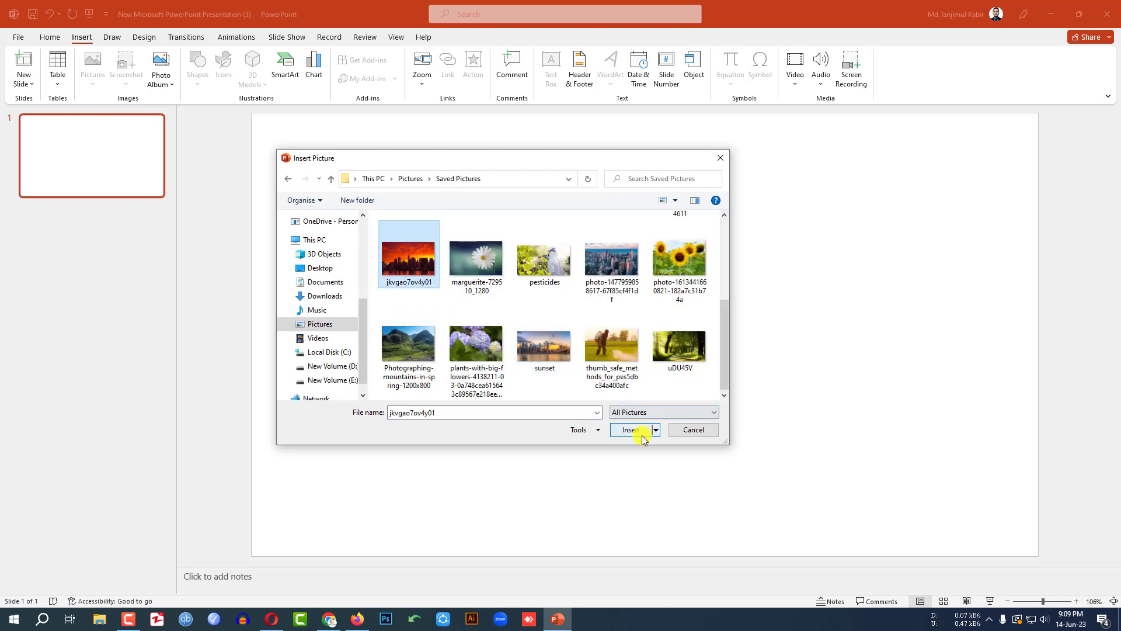
{"action": "left_click", "coordinate": [630, 429]}
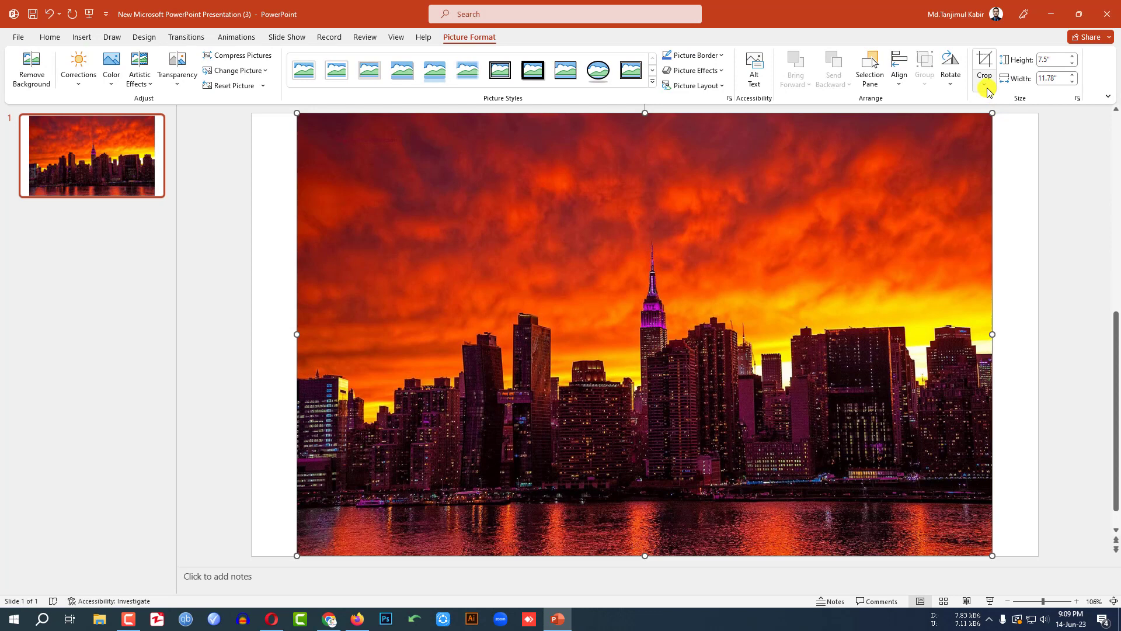
{"action": "left_click", "coordinate": [984, 86]}
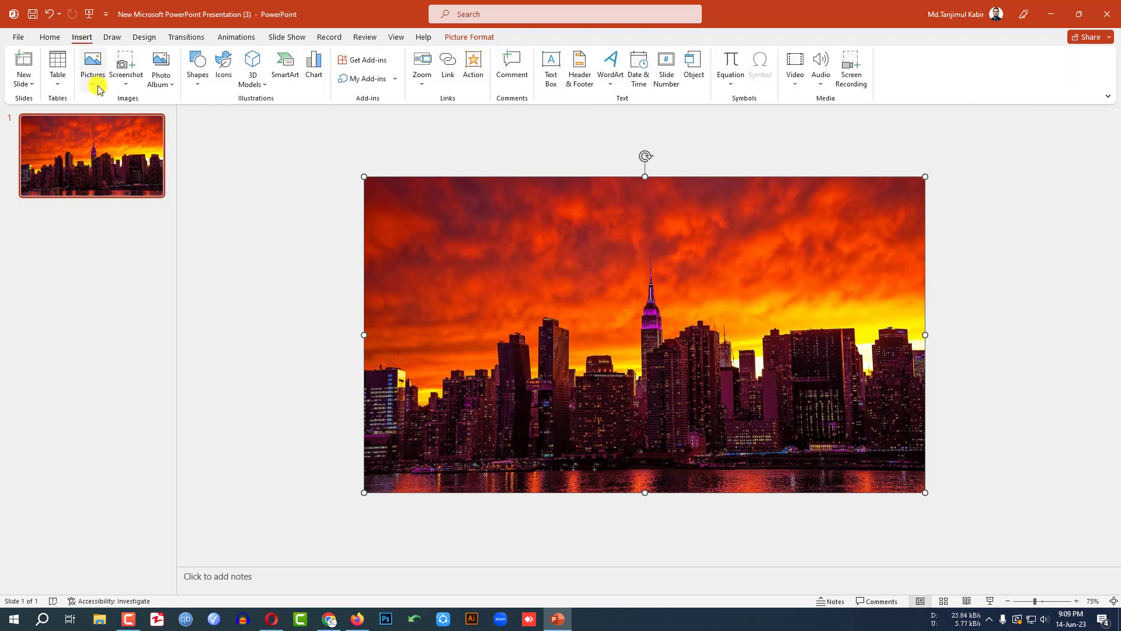
Cover the slide with a rectangle and add 'EVENING' in a large Anton font.
{"action": "left_click", "coordinate": [197, 64]}
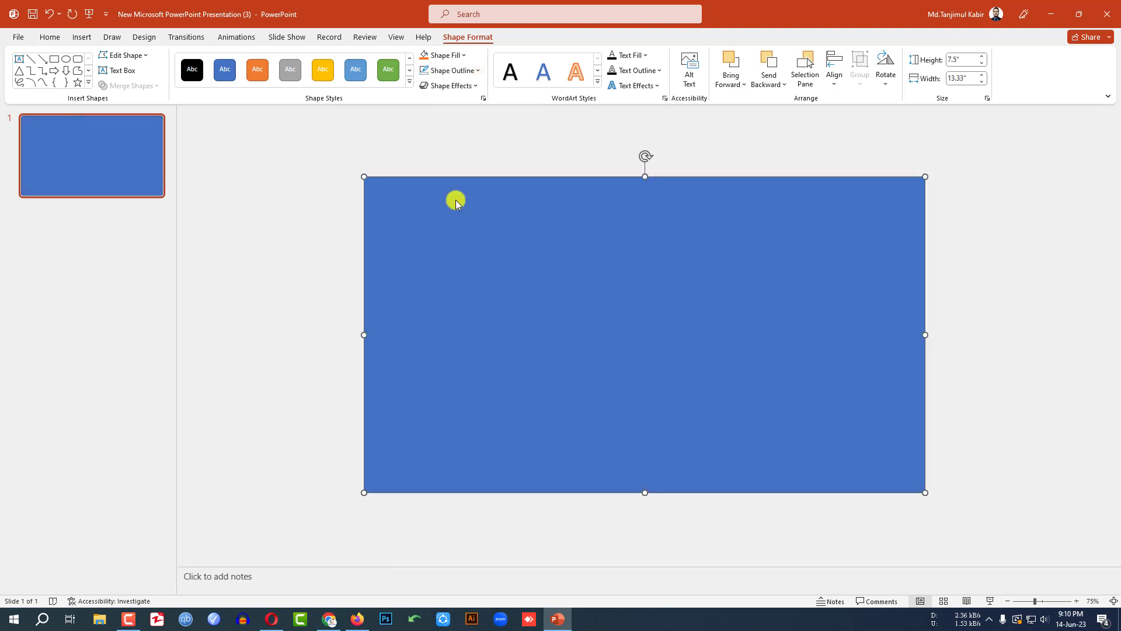
{"action": "left_click", "coordinate": [82, 37]}
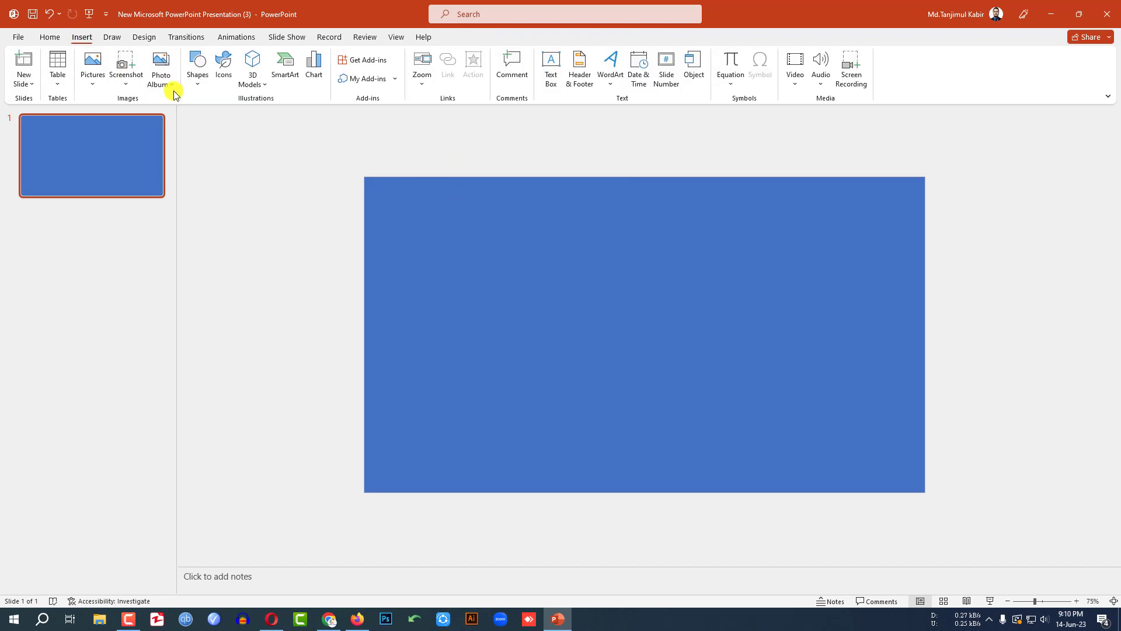
{"action": "mouse_move", "coordinate": [197, 124]}
{"action": "type", "text": "EVENING"}
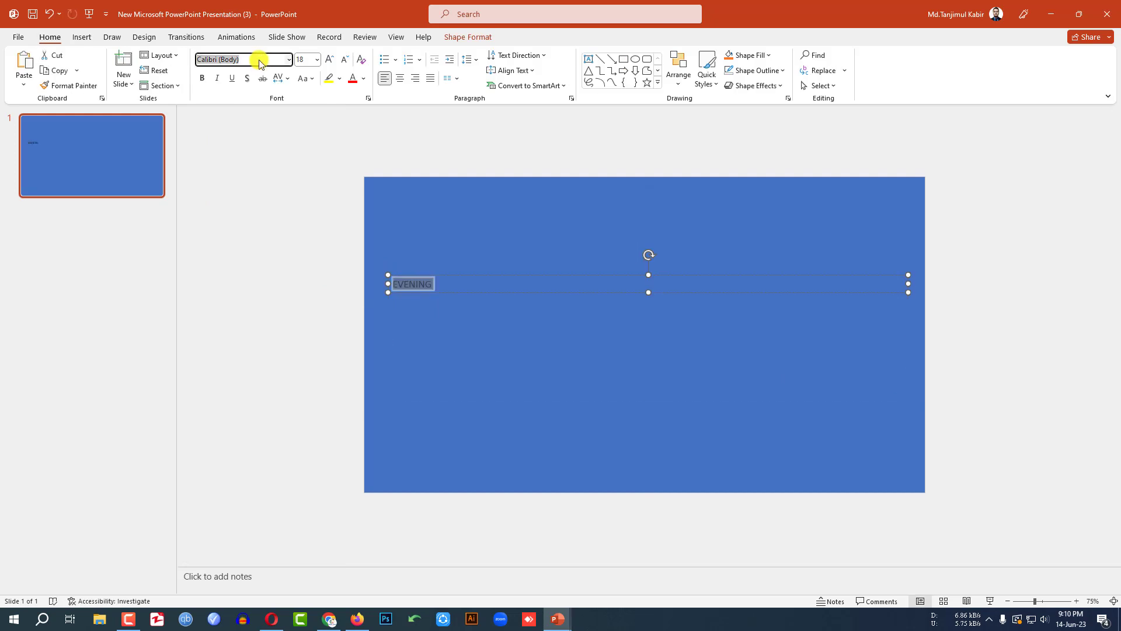
{"action": "left_click", "coordinate": [315, 60]}
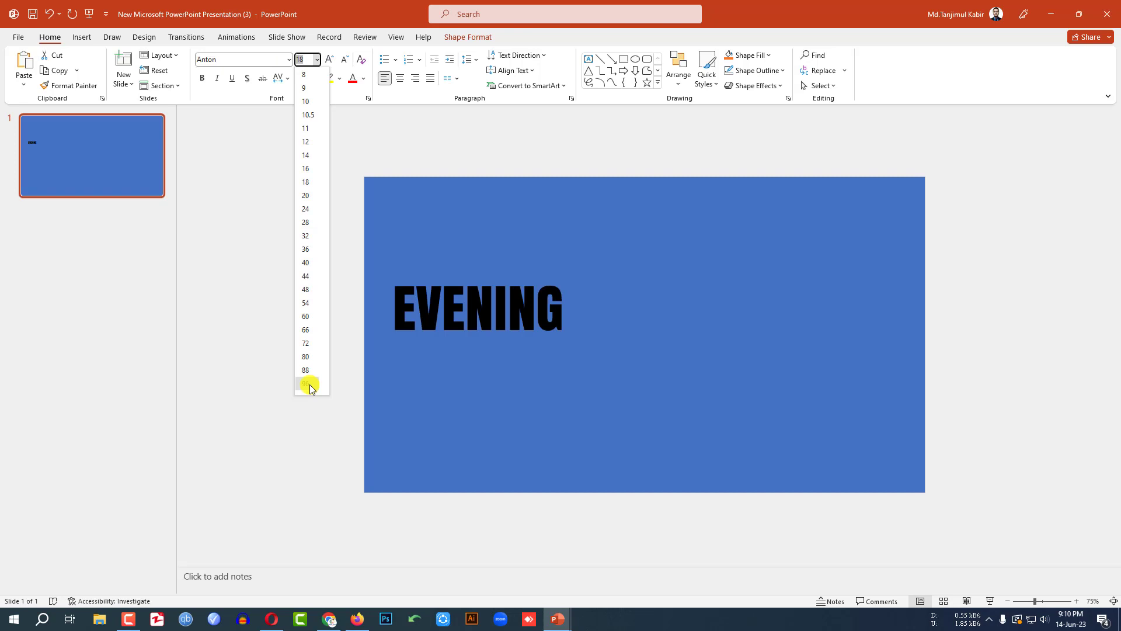
{"action": "left_click", "coordinate": [306, 384]}
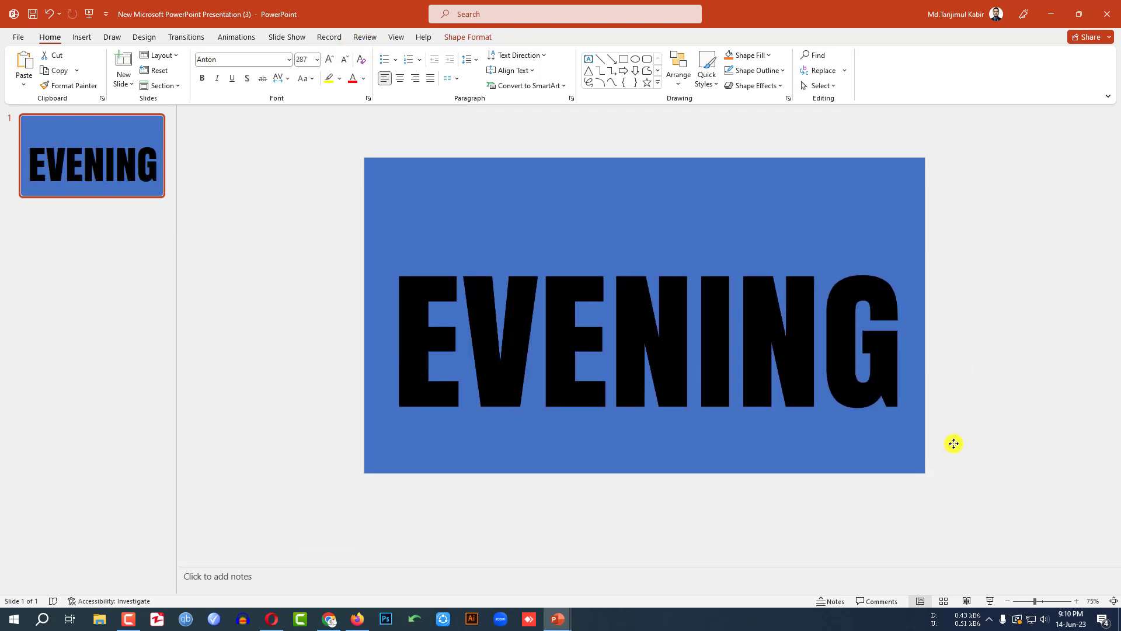
{"action": "left_click", "coordinate": [1013, 380]}
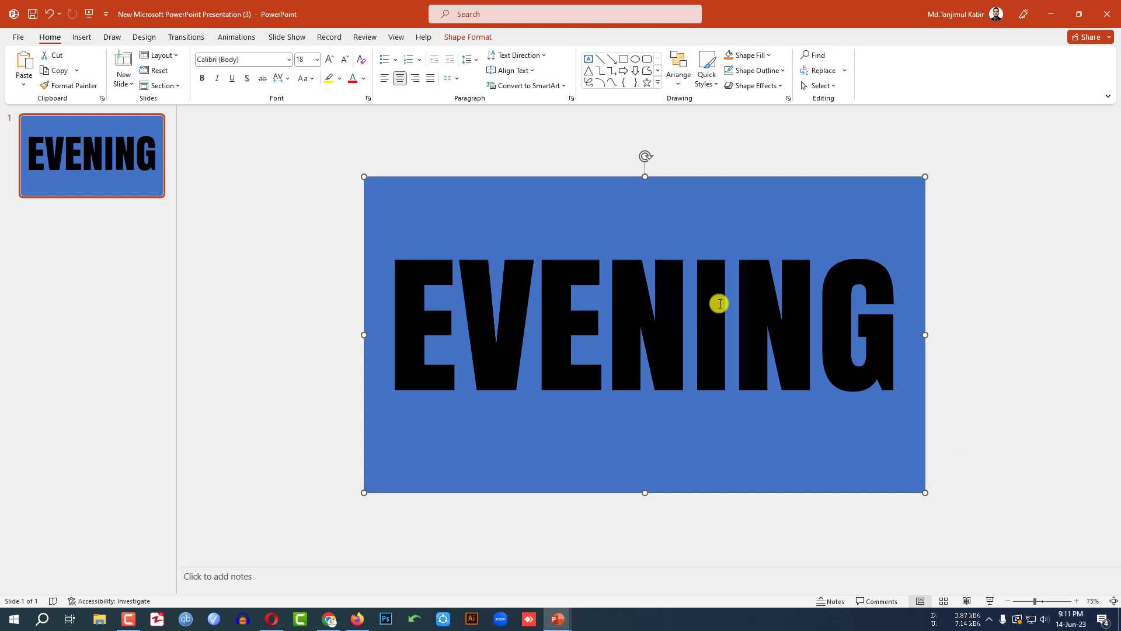
Subtract the EVENING text from the rectangle so the sunset photo shows through the letters.
{"action": "left_click", "coordinate": [720, 303]}
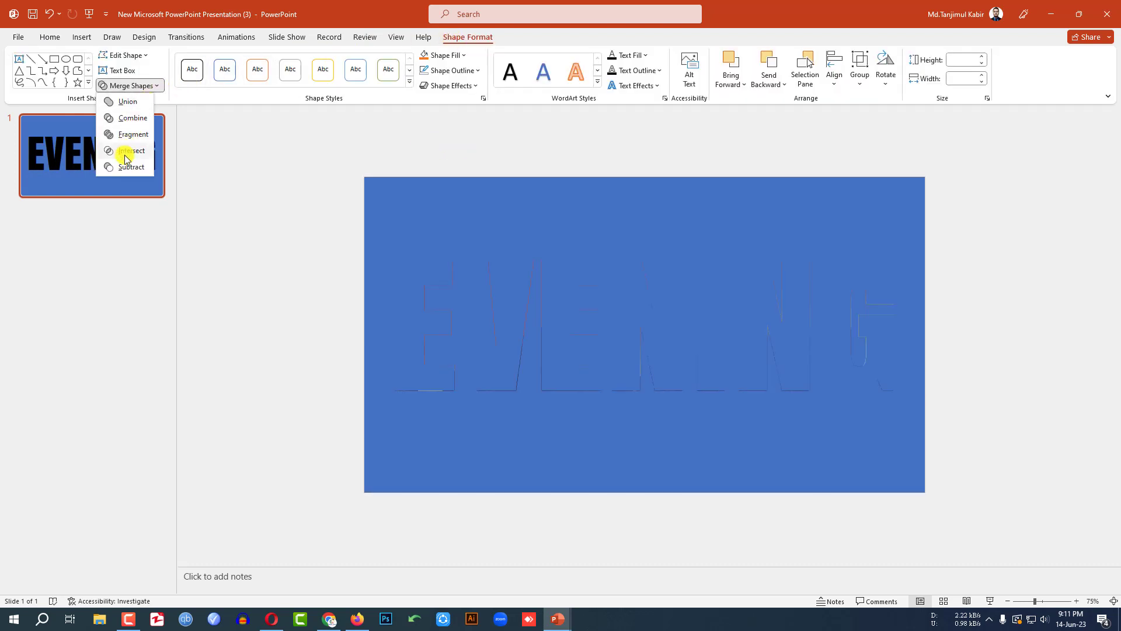
{"action": "left_click", "coordinate": [131, 150]}
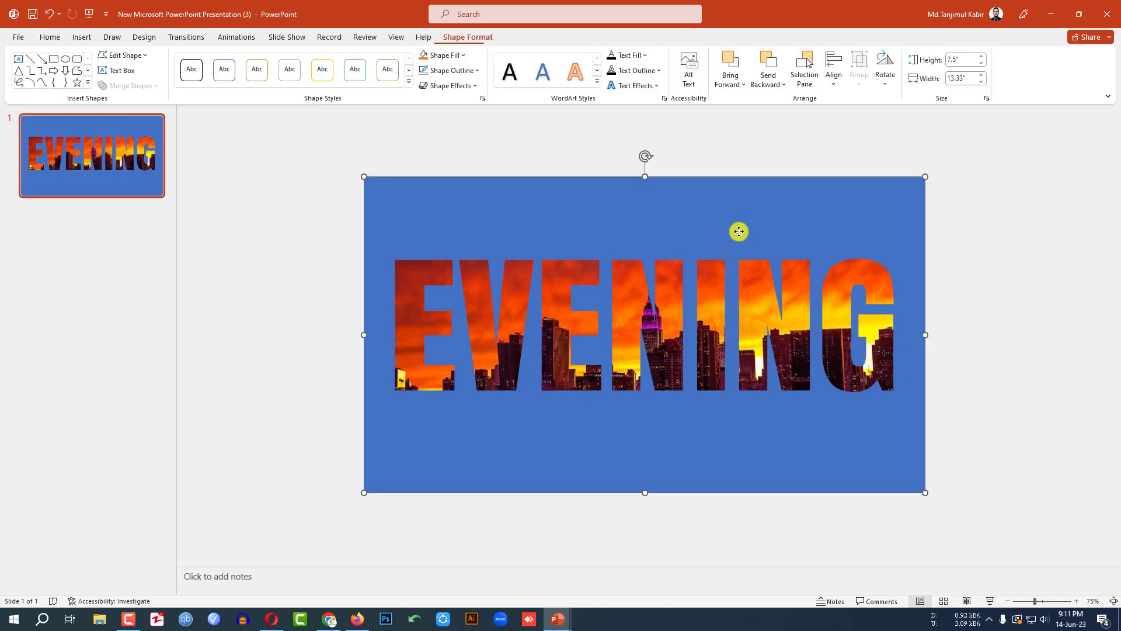
{"action": "left_click", "coordinate": [443, 55]}
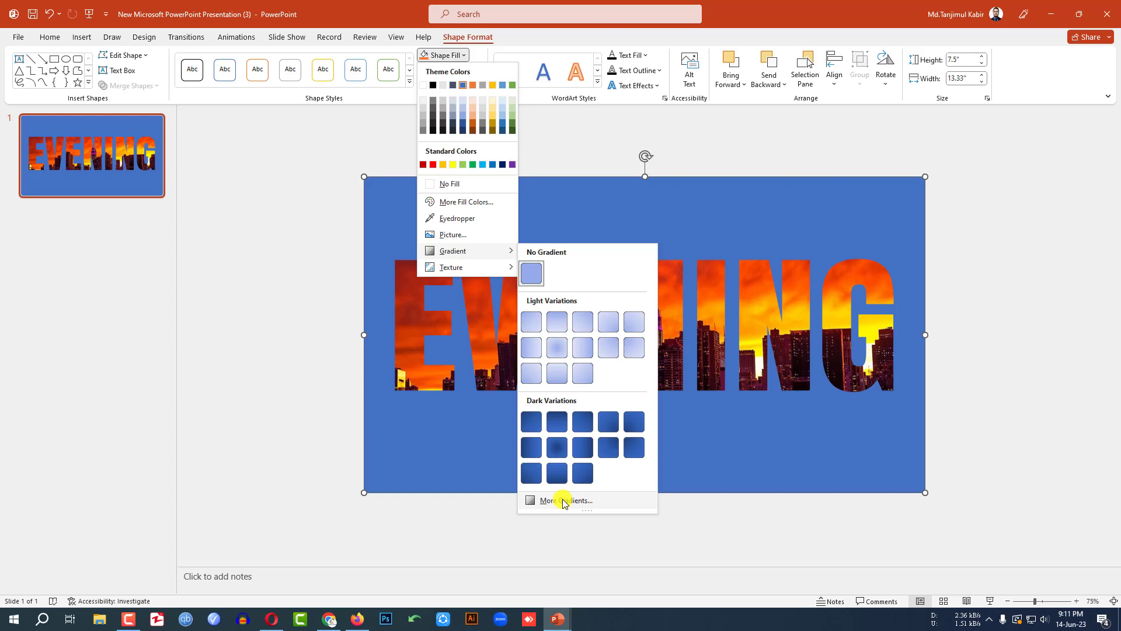
Give the shape a dark maroon to pale salmon gradient, lightening the last stop.
{"action": "left_click", "coordinate": [565, 500]}
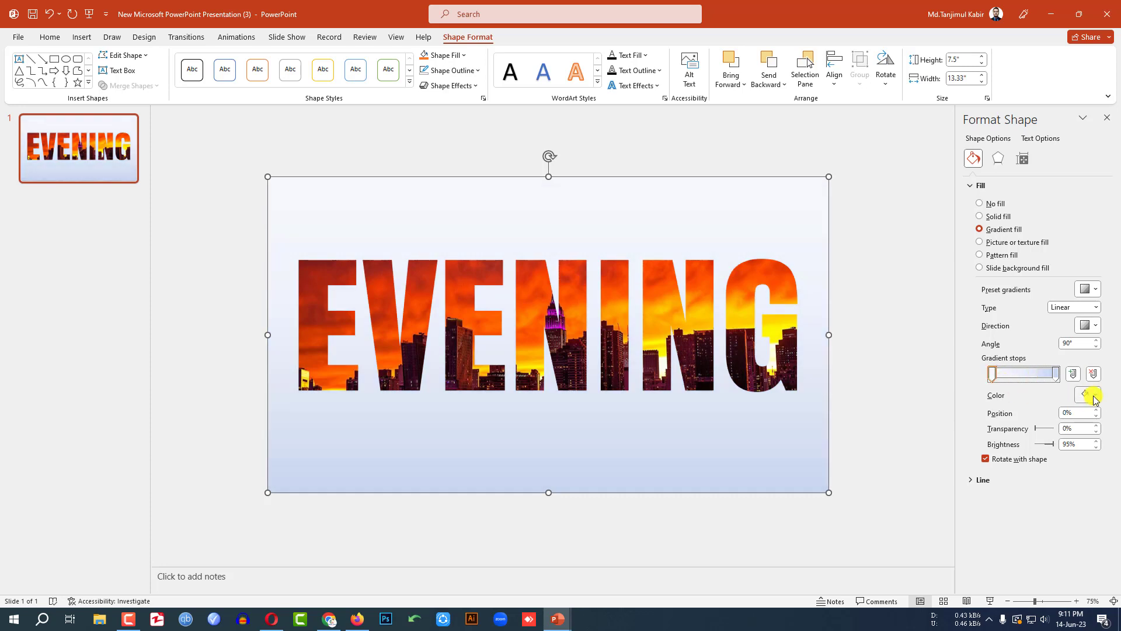
{"action": "left_click", "coordinate": [1092, 395]}
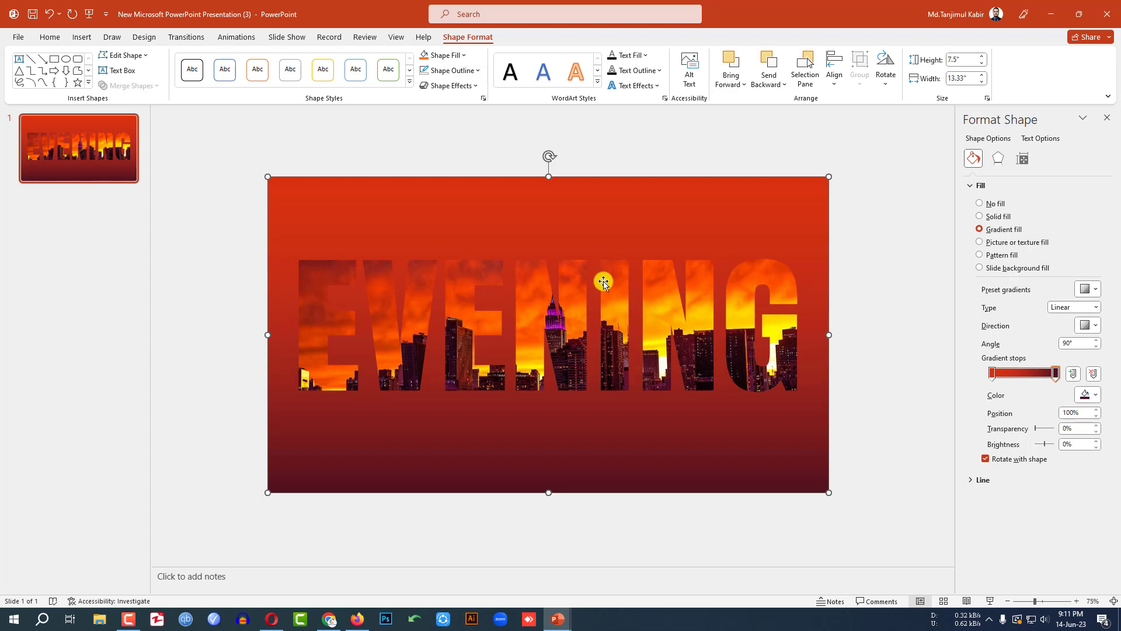
{"action": "left_click", "coordinate": [993, 374]}
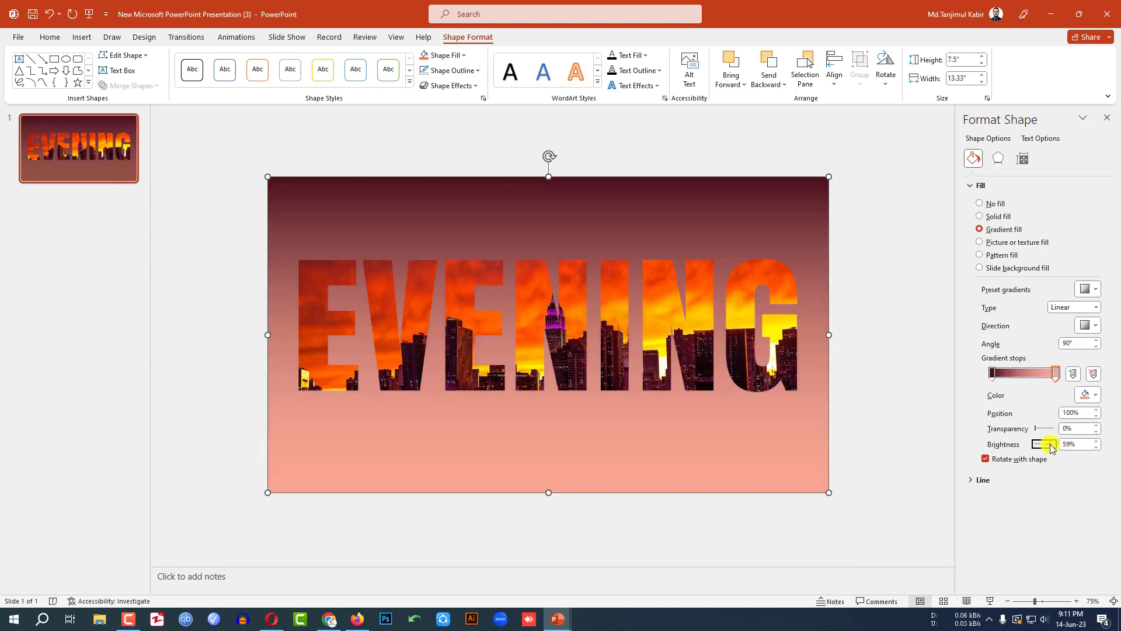
{"action": "left_click", "coordinate": [877, 350]}
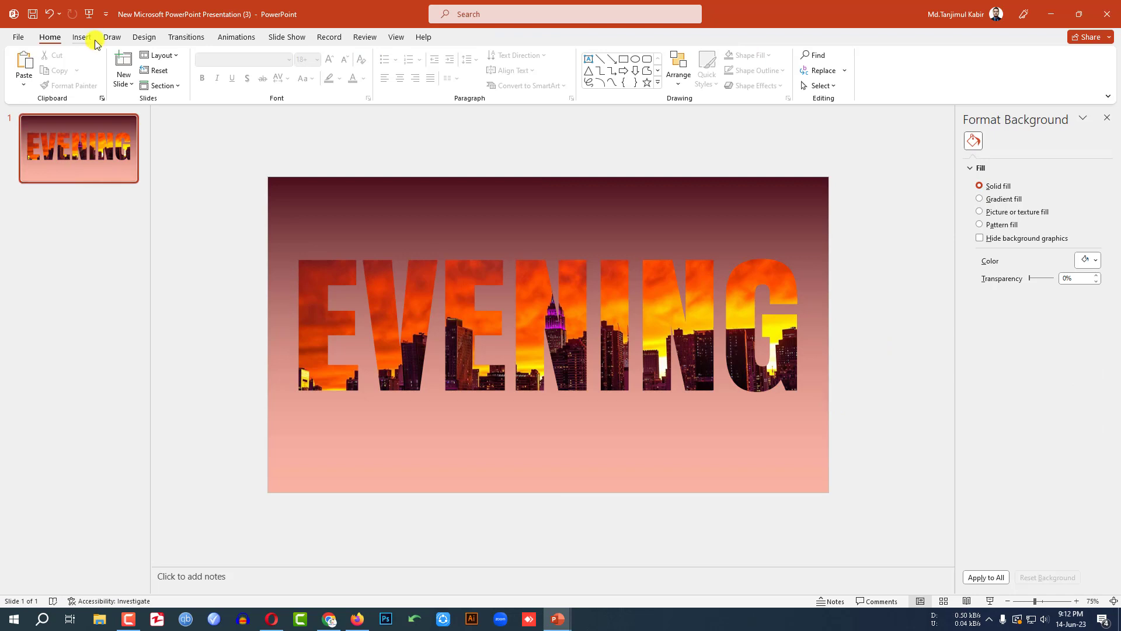
Add an enlarged white 'EVENING ON THE CITY' caption in Team A font.
{"action": "left_click", "coordinate": [197, 67]}
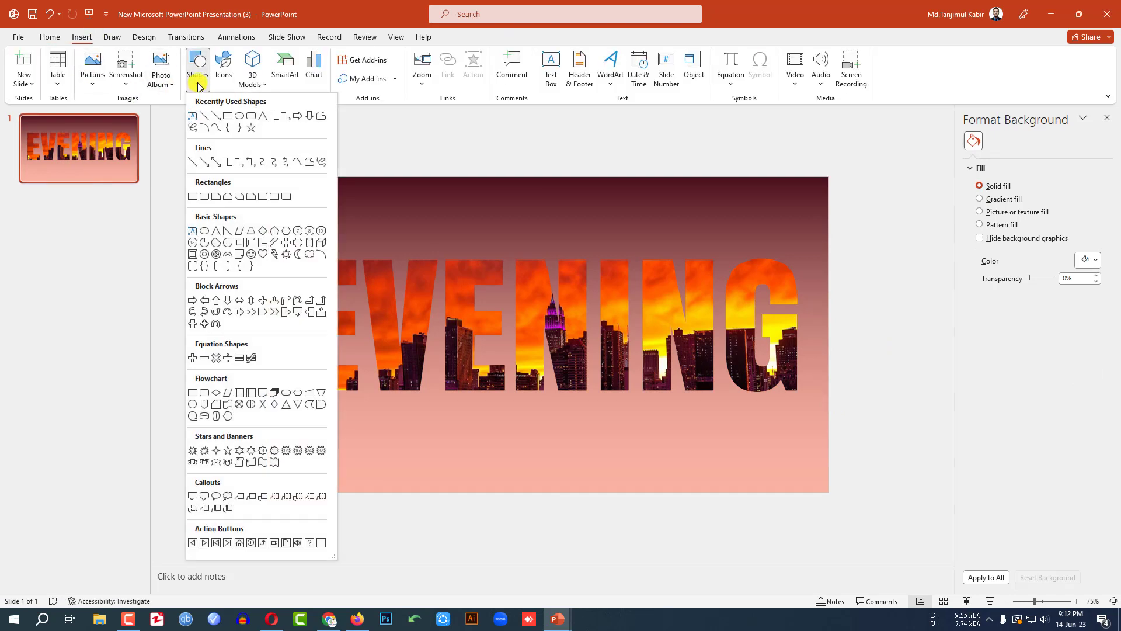
{"action": "left_click", "coordinate": [550, 66]}
{"action": "type", "text": "EVENING ON THE CIT"}
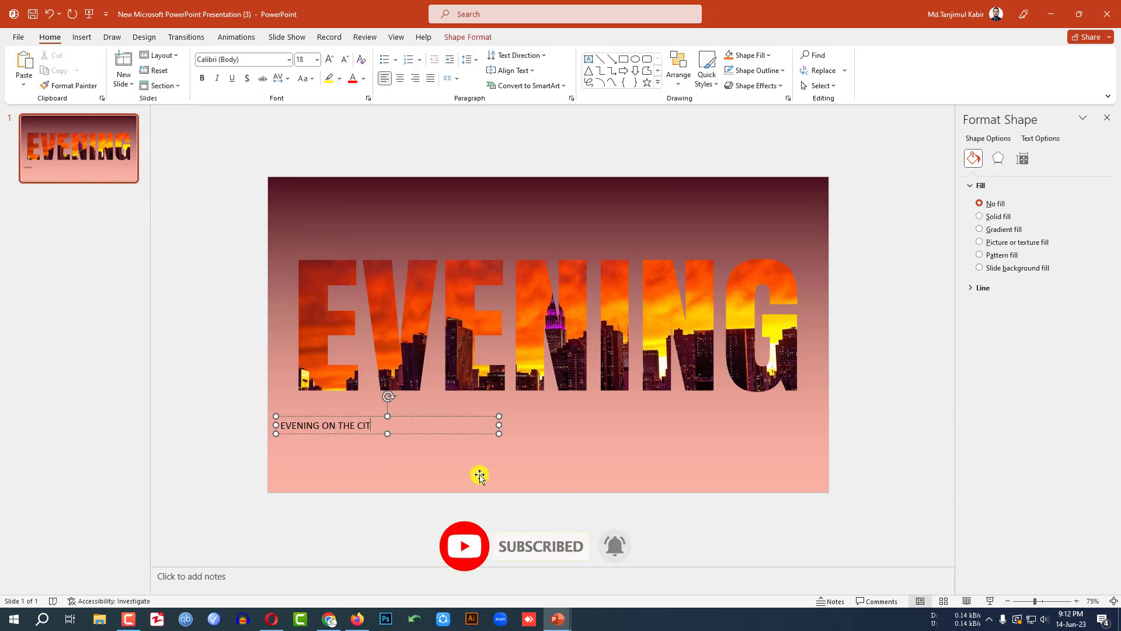
{"action": "left_click", "coordinate": [329, 60]}
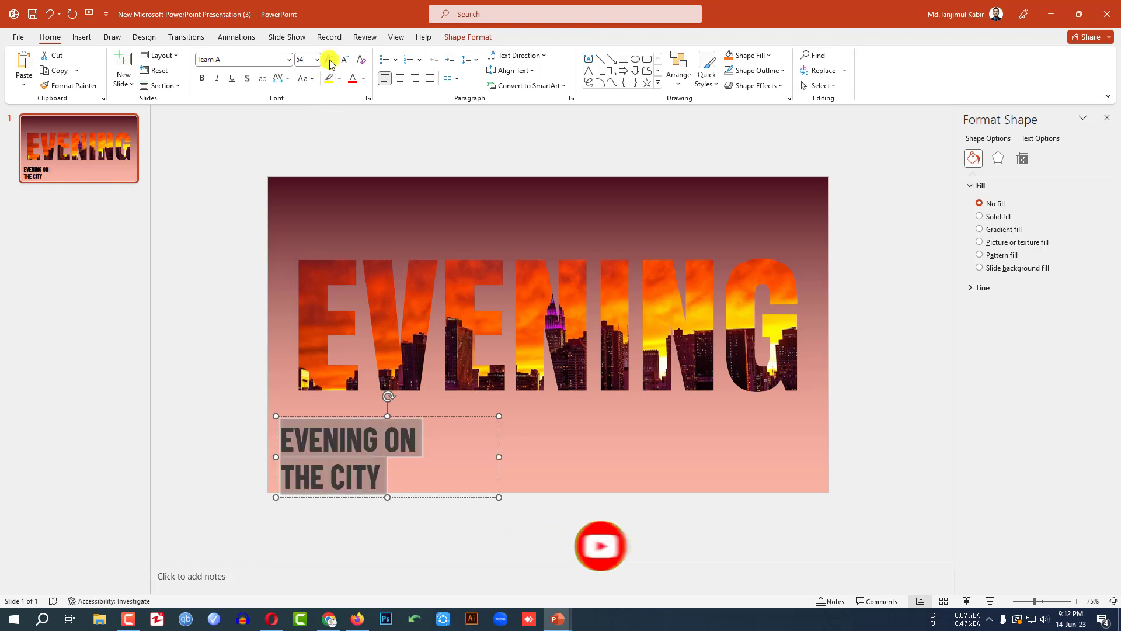
{"action": "left_click", "coordinate": [365, 78]}
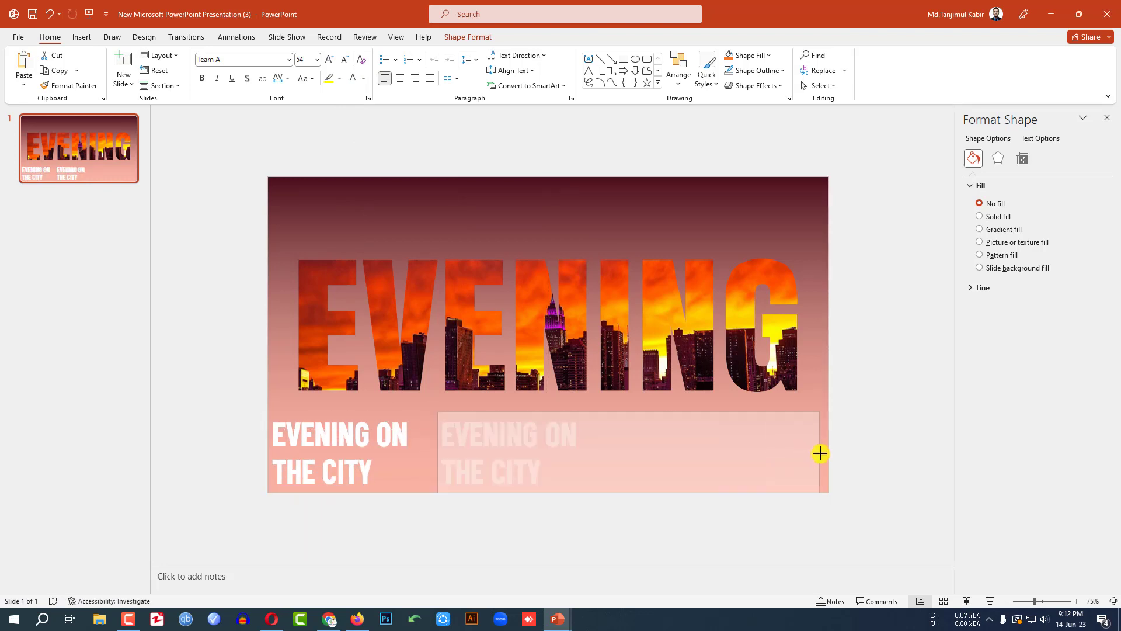
Add a slightly enlarged white lorem ipsum paragraph beside the title caption.
{"action": "left_click", "coordinate": [316, 60]}
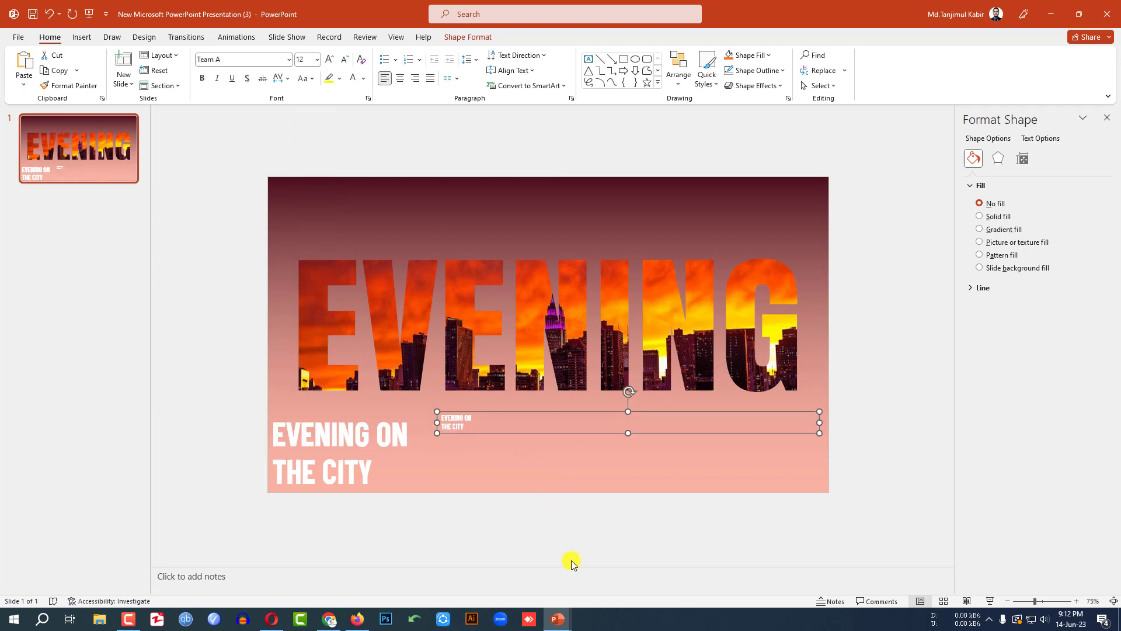
{"action": "left_click", "coordinate": [328, 61]}
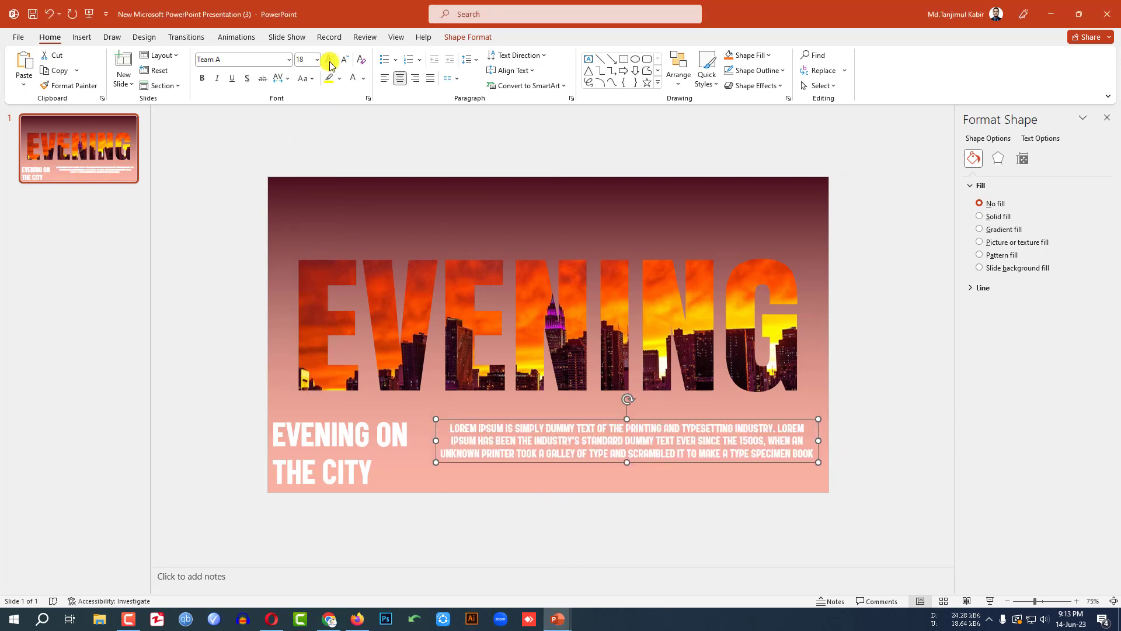
{"action": "left_click", "coordinate": [858, 447]}
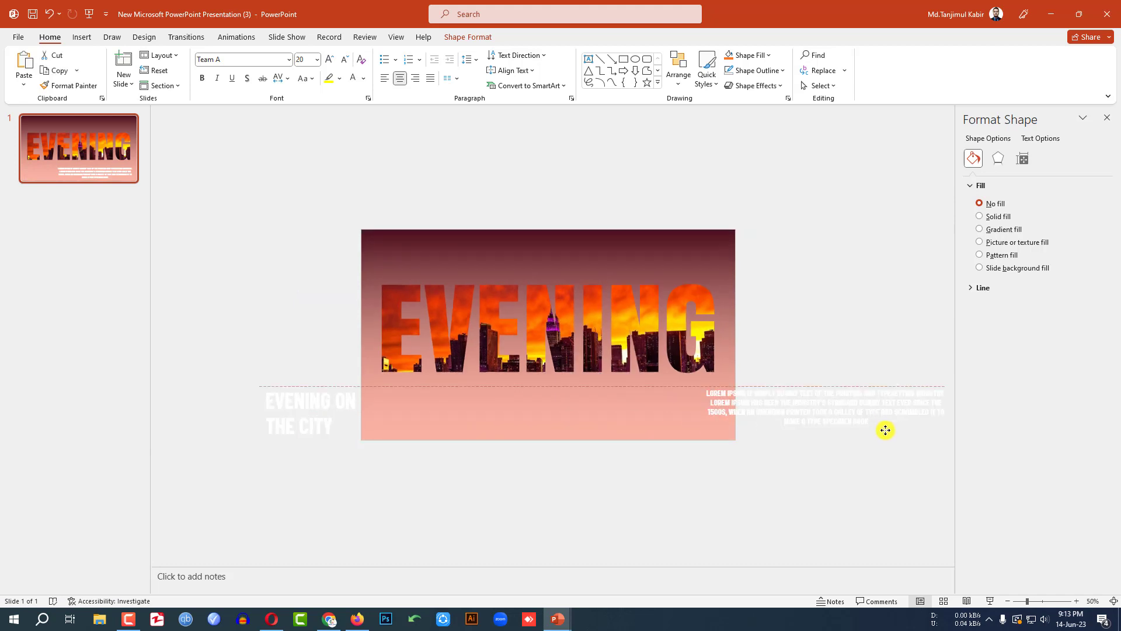
Duplicate slide 1 and enlarge the EVENING cutout on slide 2 with captions inside.
{"action": "right_click", "coordinate": [78, 148]}
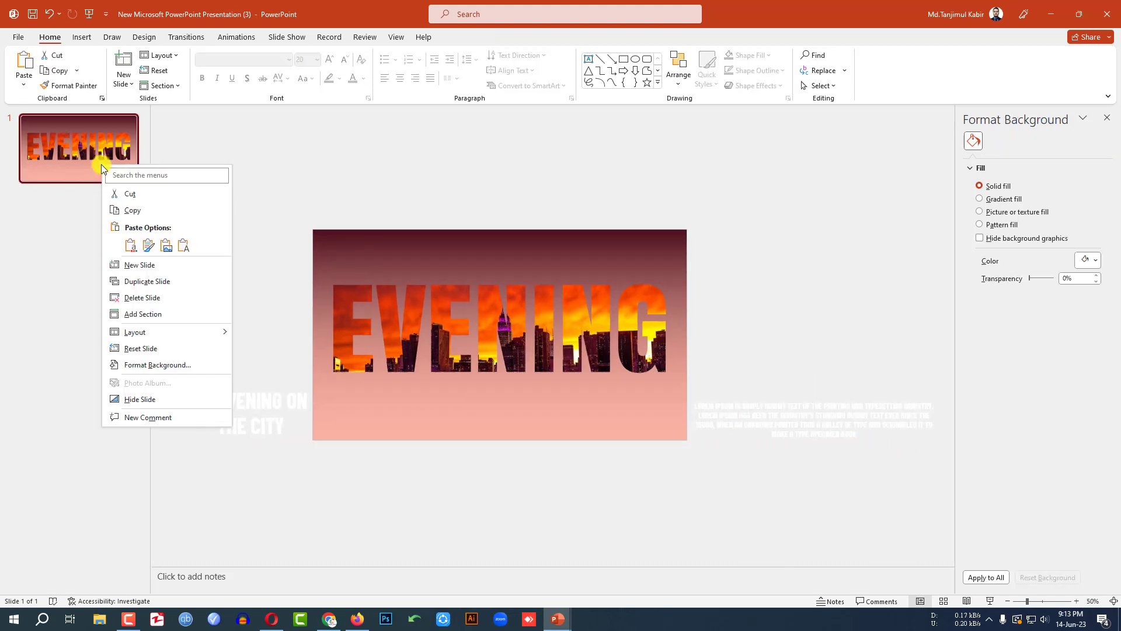
{"action": "left_click", "coordinate": [146, 280]}
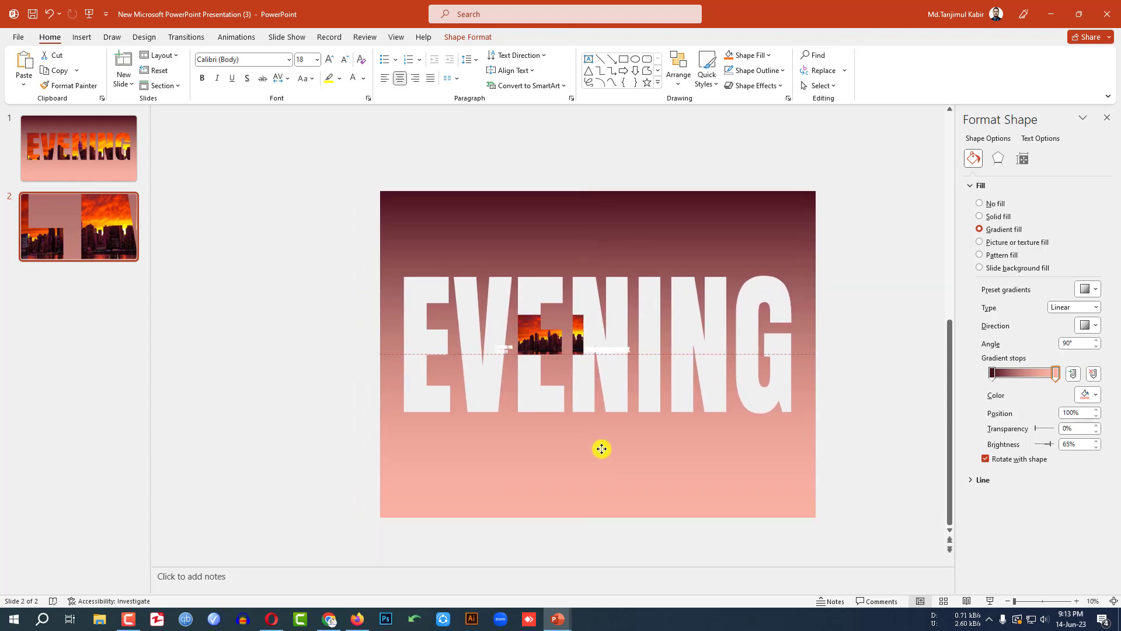
{"action": "left_click", "coordinate": [602, 449]}
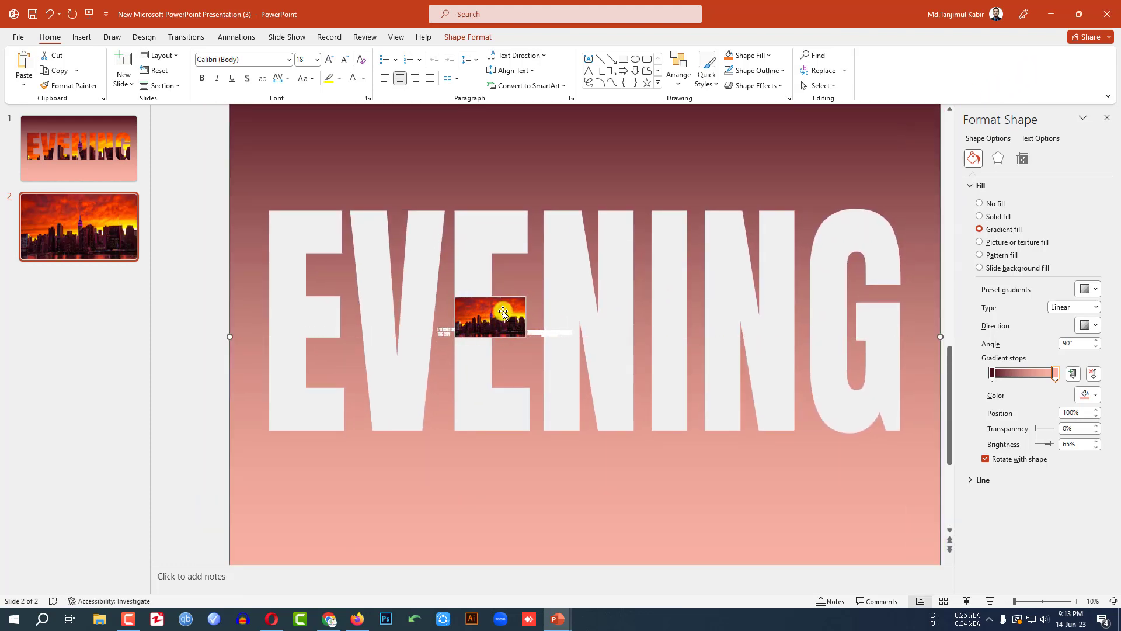
{"action": "mouse_move", "coordinate": [663, 377]}
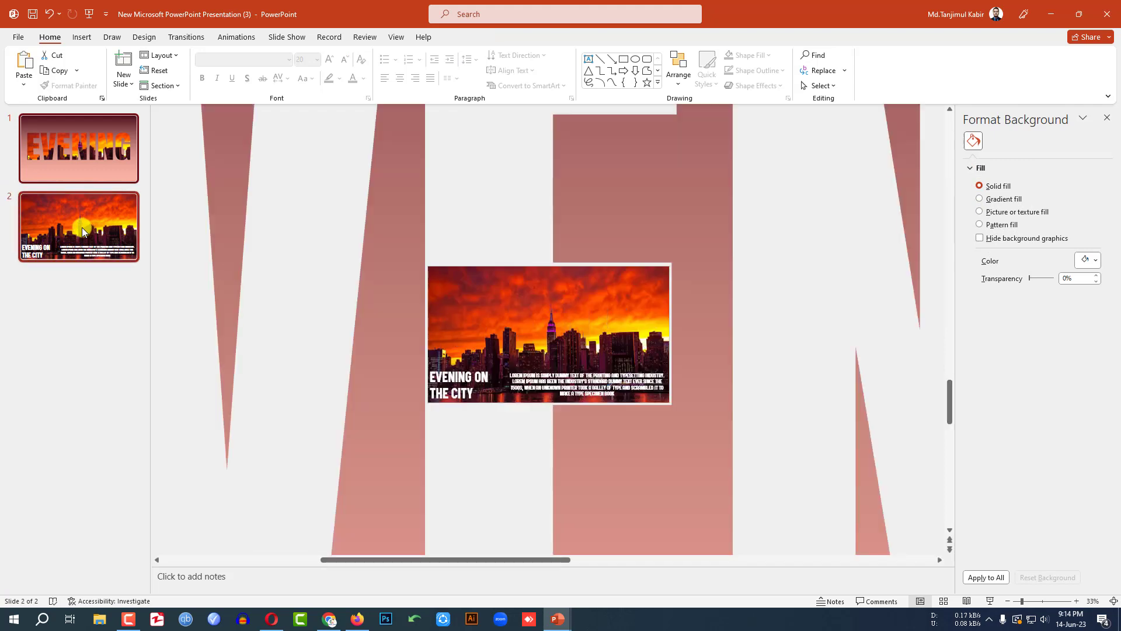
{"action": "left_click", "coordinate": [186, 36]}
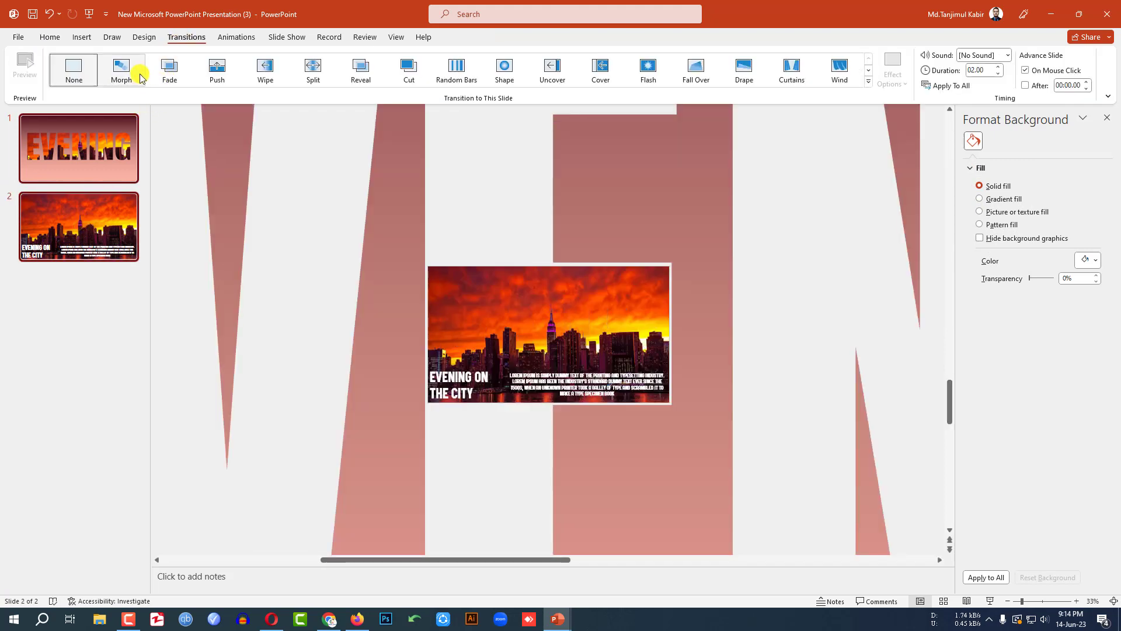